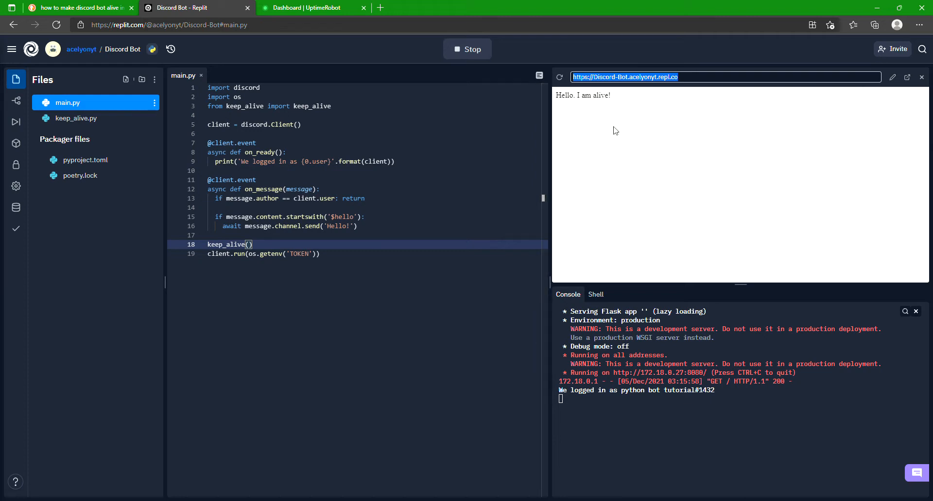
pyautogui.moveTo(367, 49)
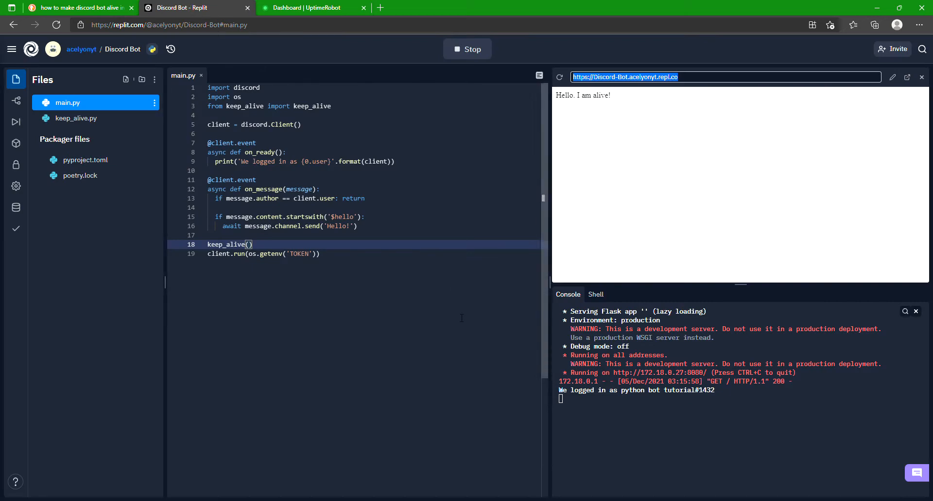
# Review main.py's Discord client, on_ready handler, login message and run line.
pyautogui.click(320, 253)
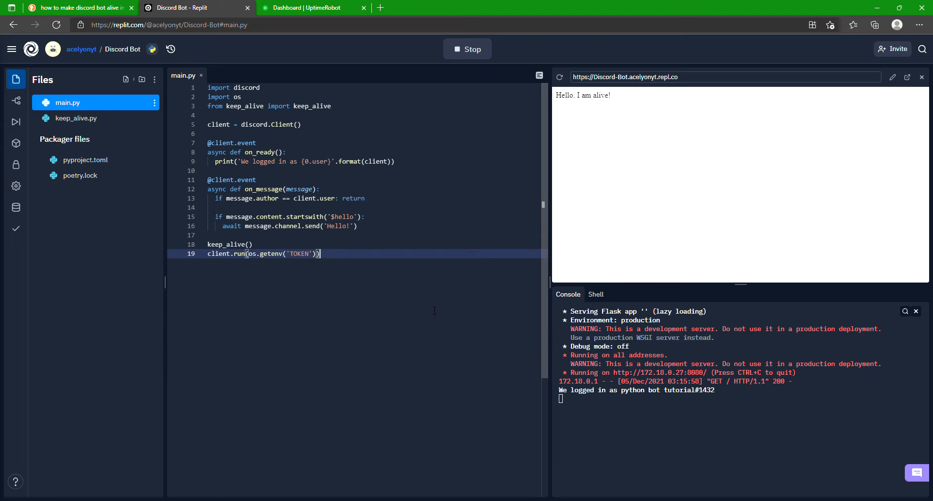
pyautogui.moveTo(246, 304)
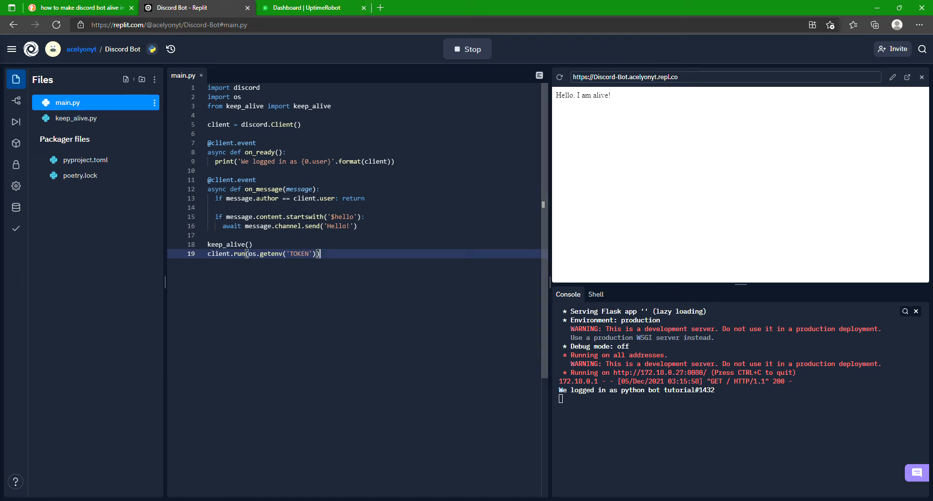
pyautogui.moveTo(376, 5)
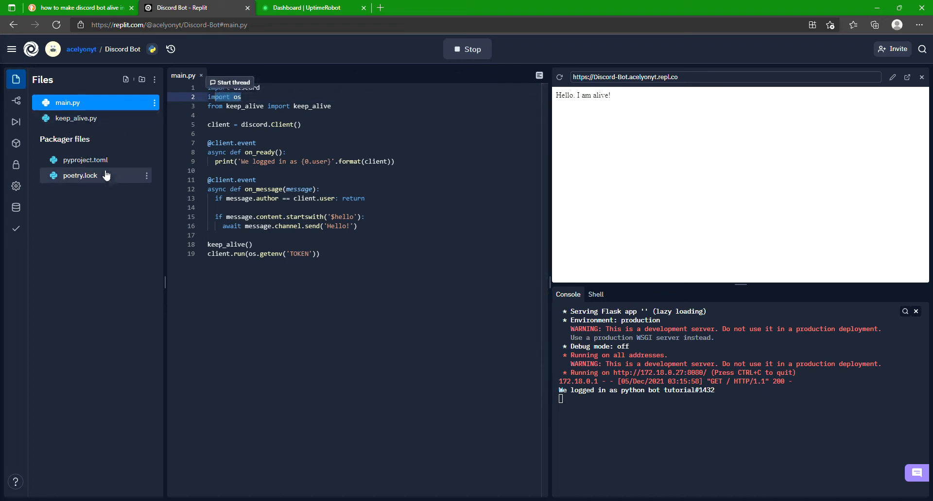
pyautogui.moveTo(16, 186)
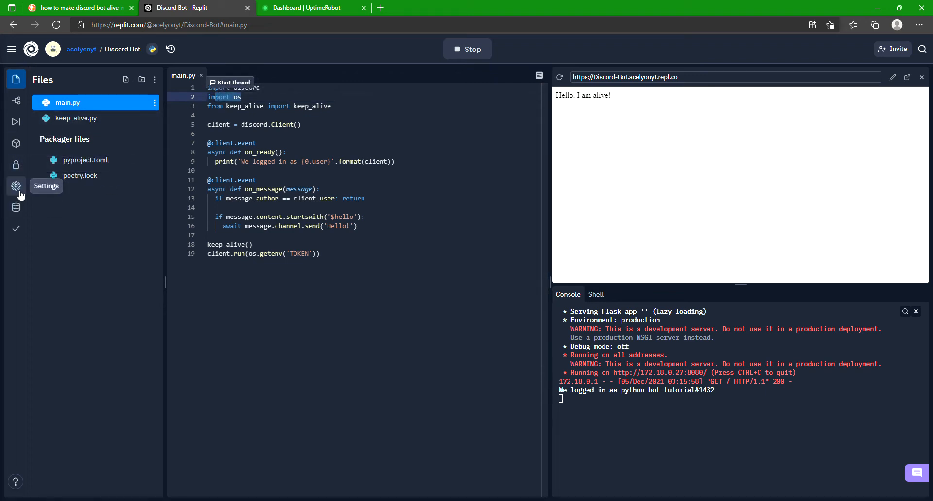
pyautogui.moveTo(16, 121)
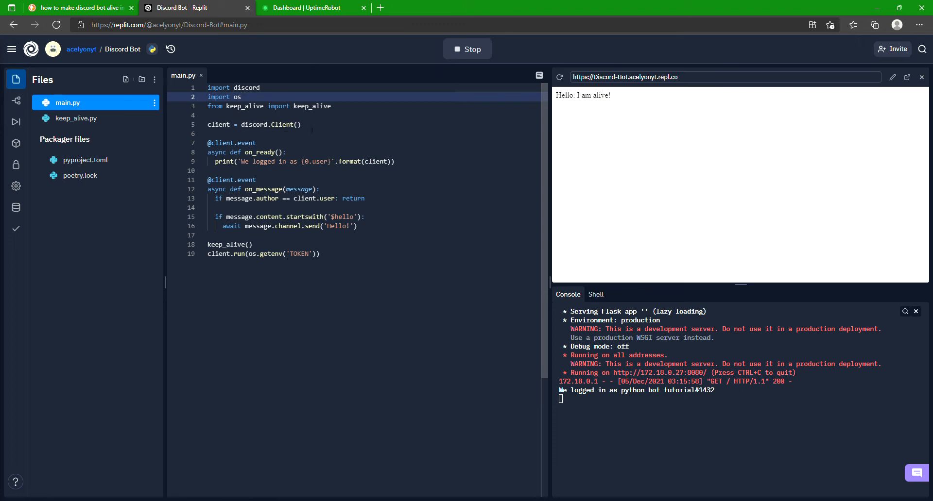
pyautogui.click(253, 124)
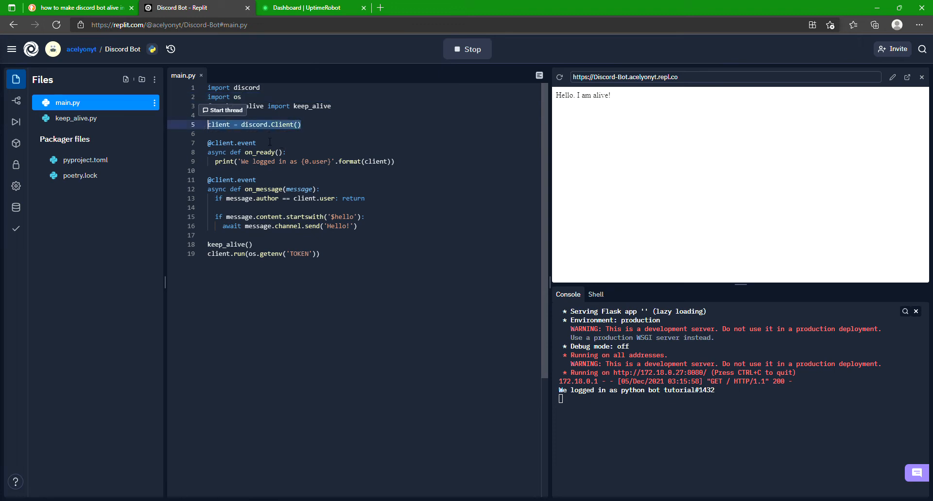
pyautogui.click(226, 143)
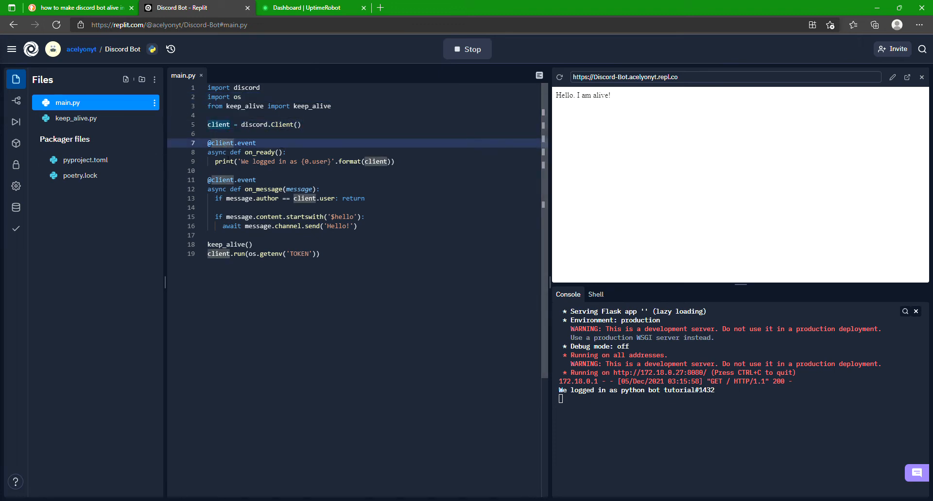
pyautogui.click(278, 153)
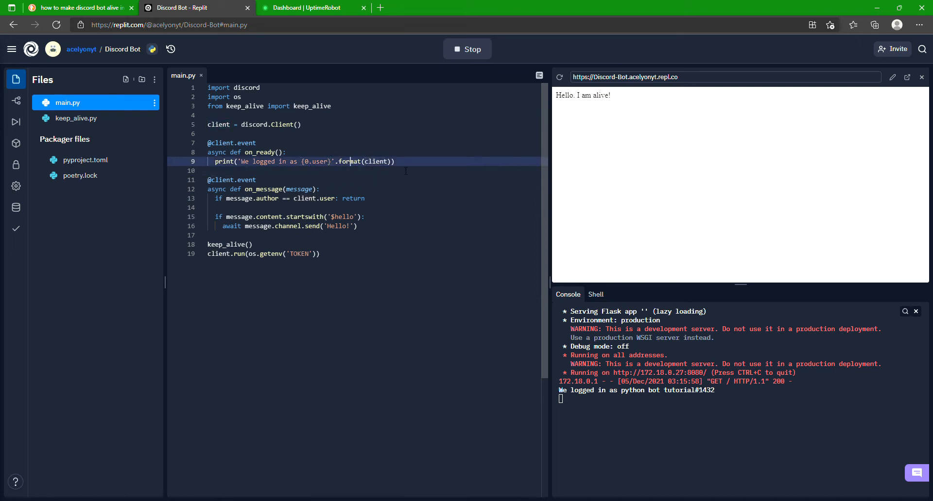
pyautogui.doubleClick(348, 162)
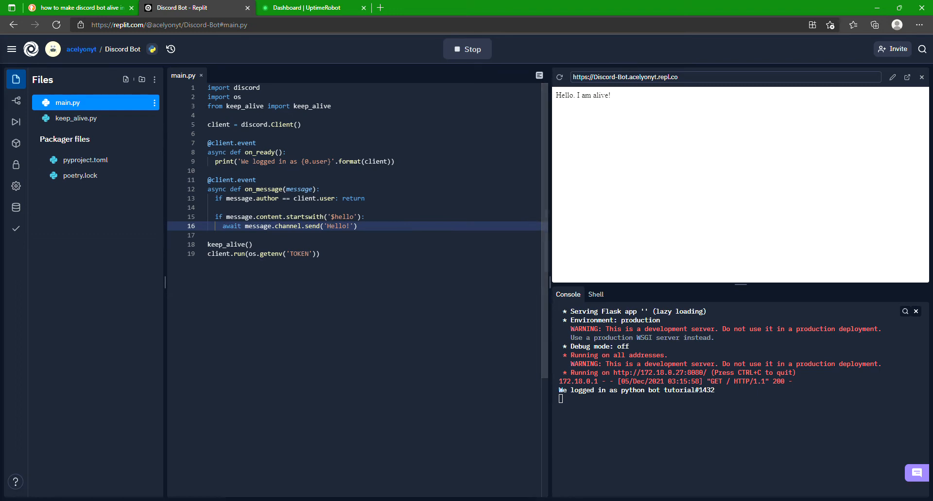
# Switch to keep_alive.py and review its home route and server thread lines.
pyautogui.click(75, 118)
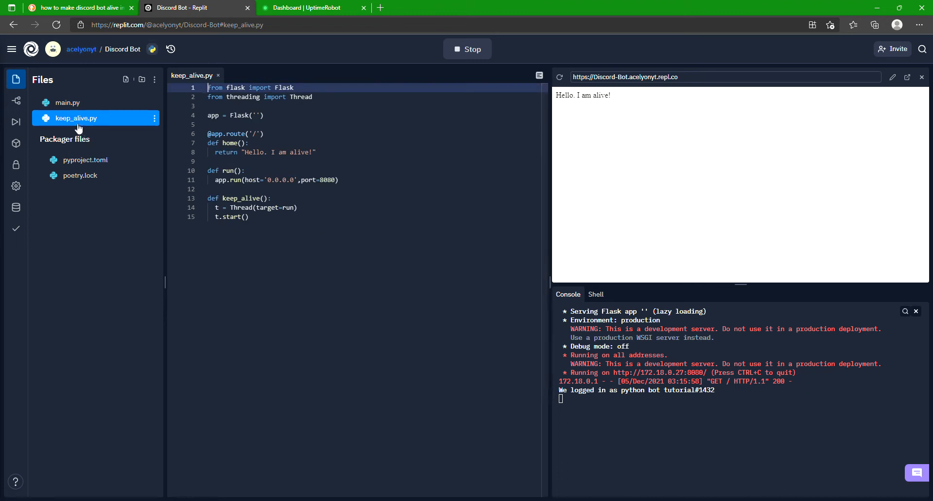
pyautogui.moveTo(94, 130)
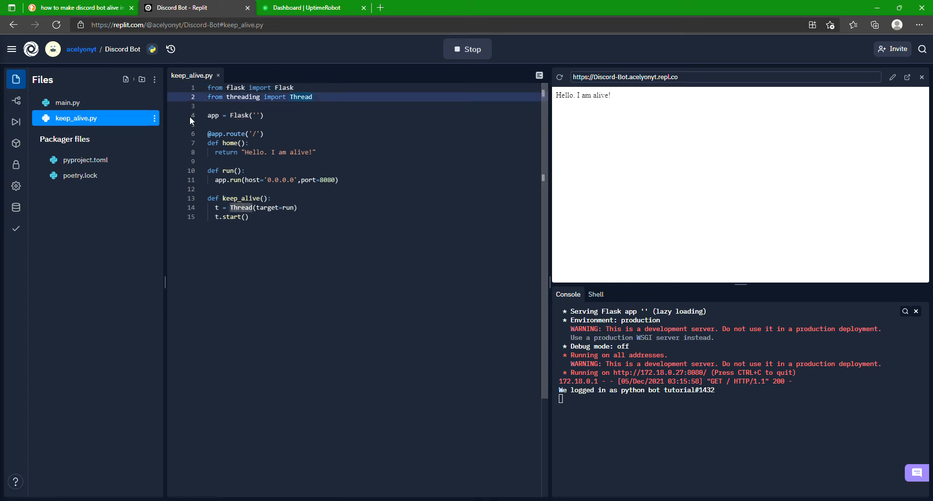
pyautogui.click(239, 115)
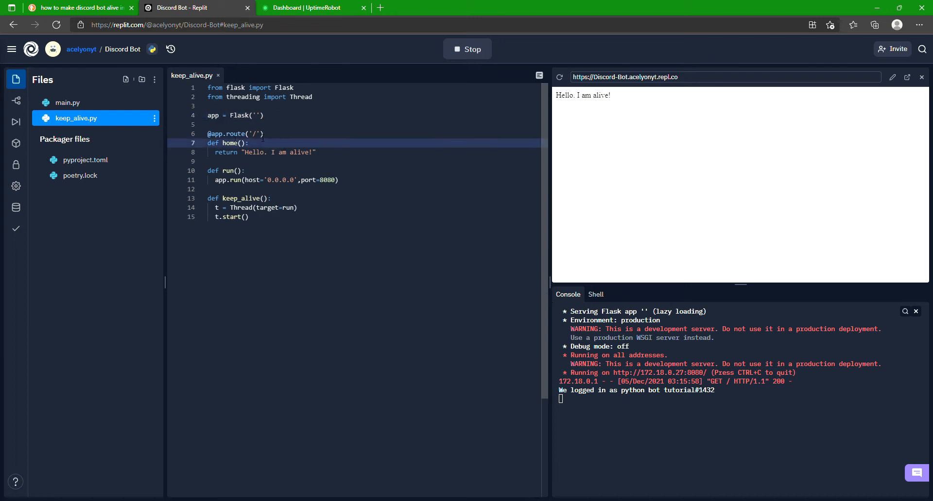
pyautogui.click(256, 134)
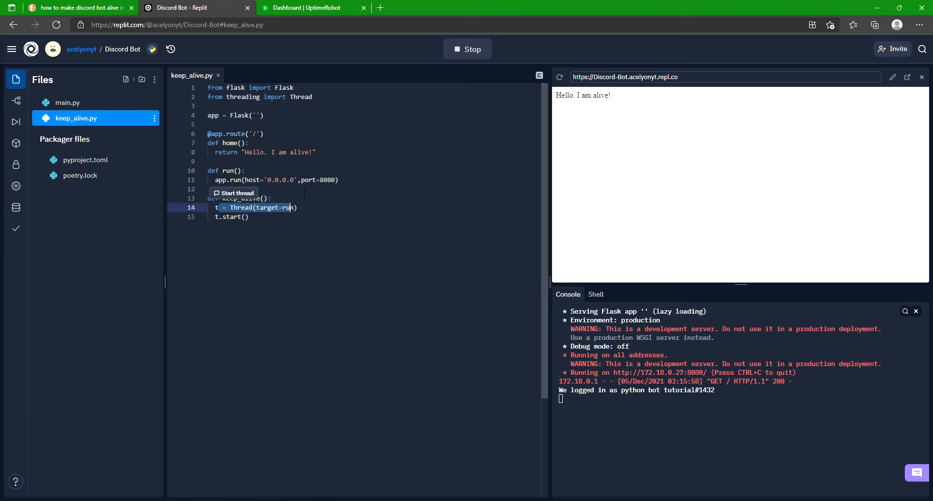
pyautogui.moveTo(556, 148)
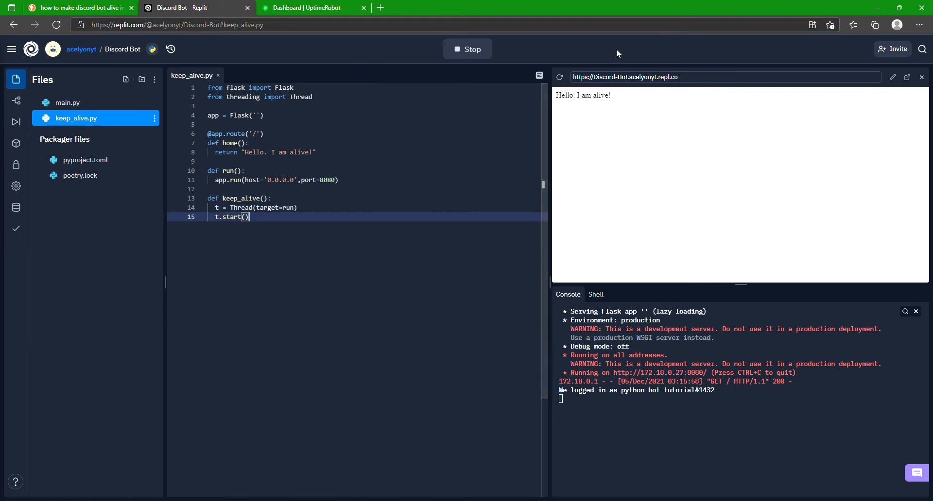
pyautogui.moveTo(593, 127)
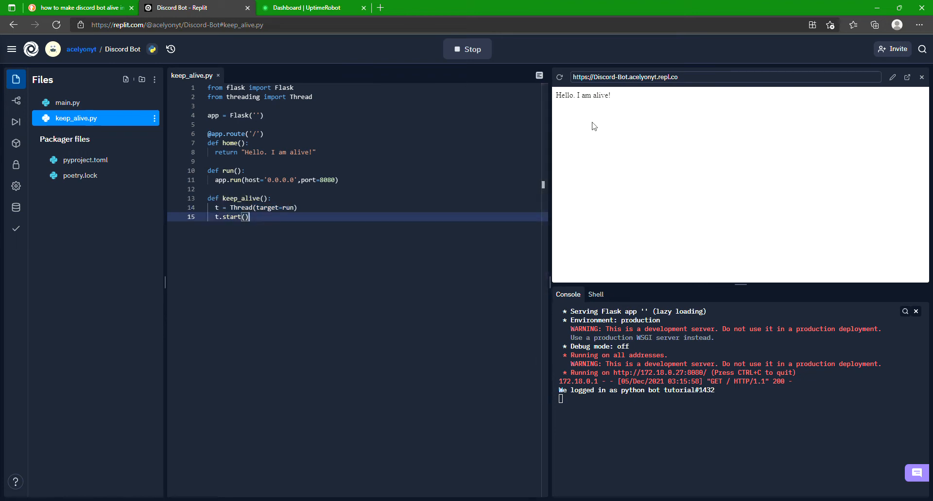
# Go back to main.py via keep_alive.py, where keep_alive is imported and called.
pyautogui.click(67, 102)
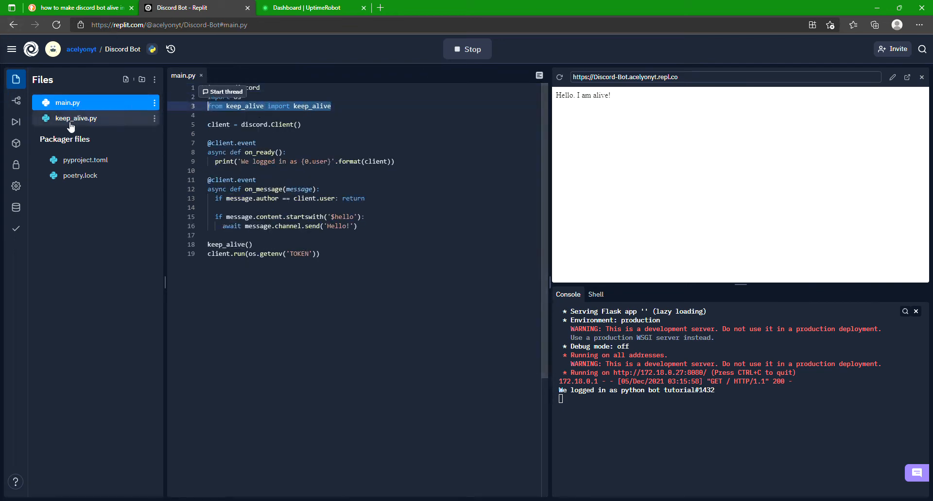
pyautogui.click(76, 117)
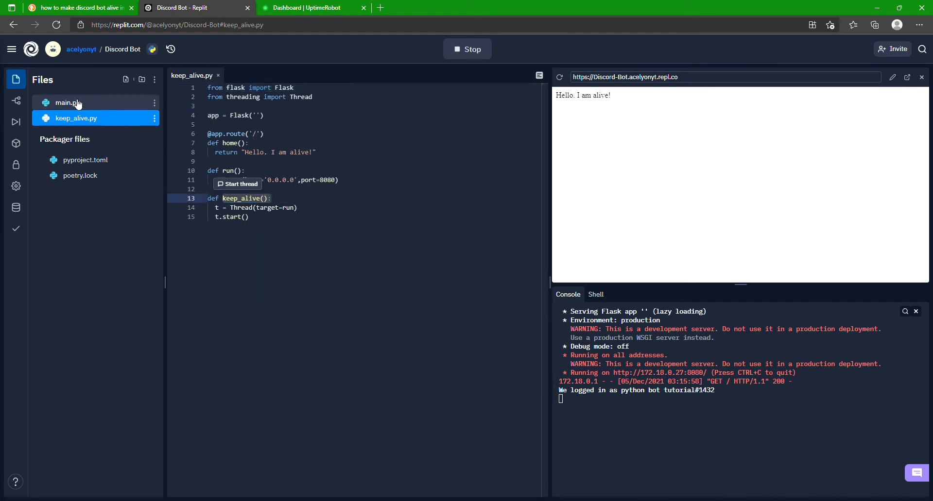
pyautogui.click(67, 103)
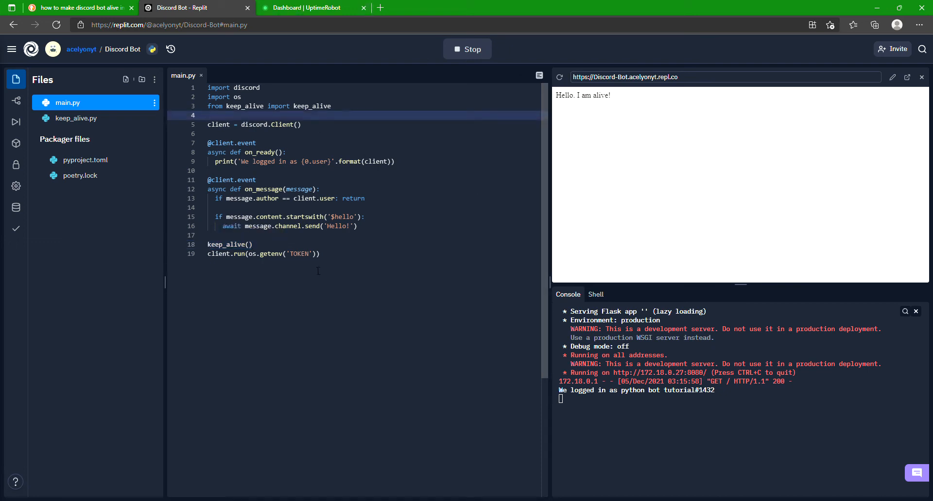
pyautogui.doubleClick(583, 95)
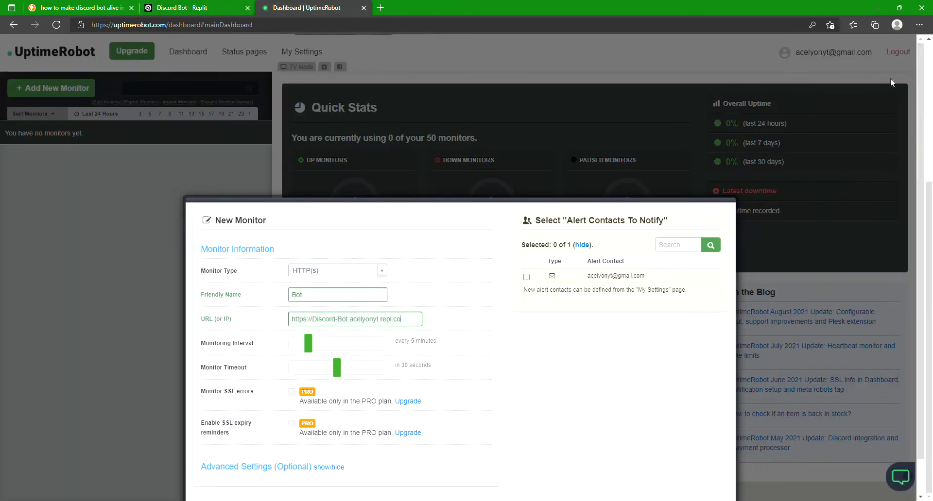
pyautogui.moveTo(740, 186)
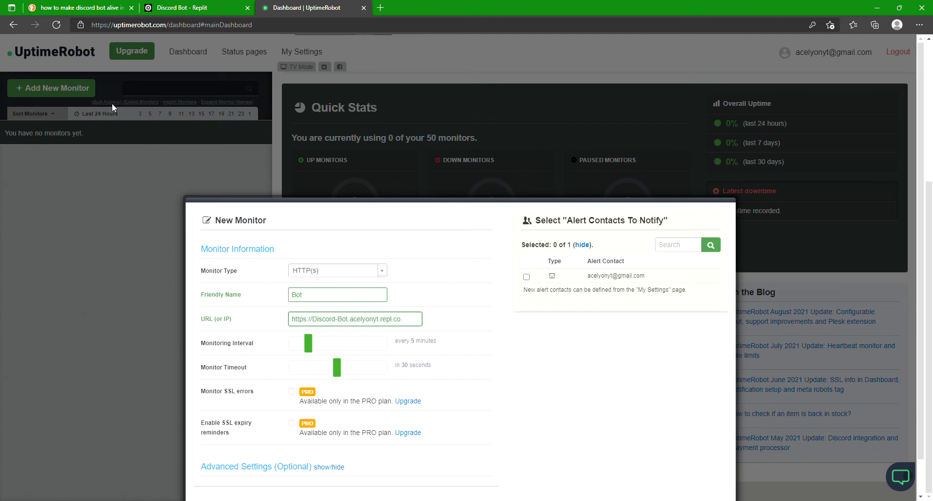
pyautogui.moveTo(697, 119)
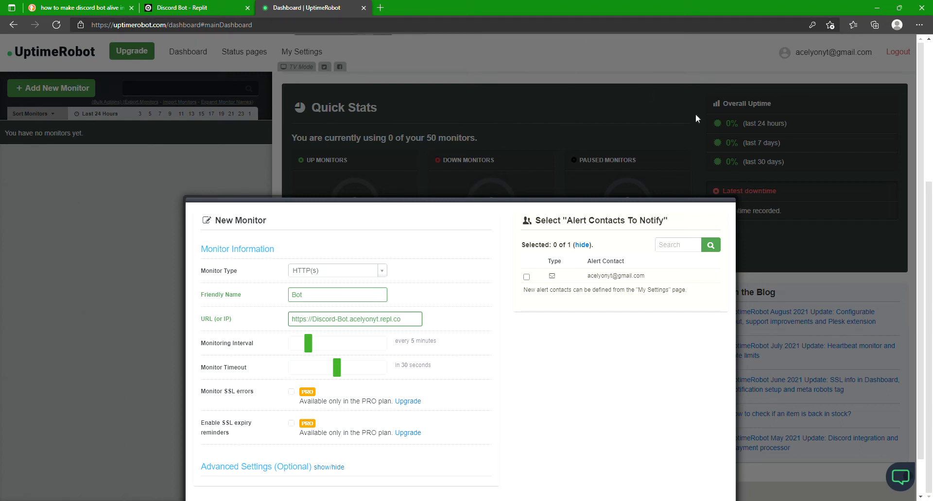
pyautogui.moveTo(399, 219)
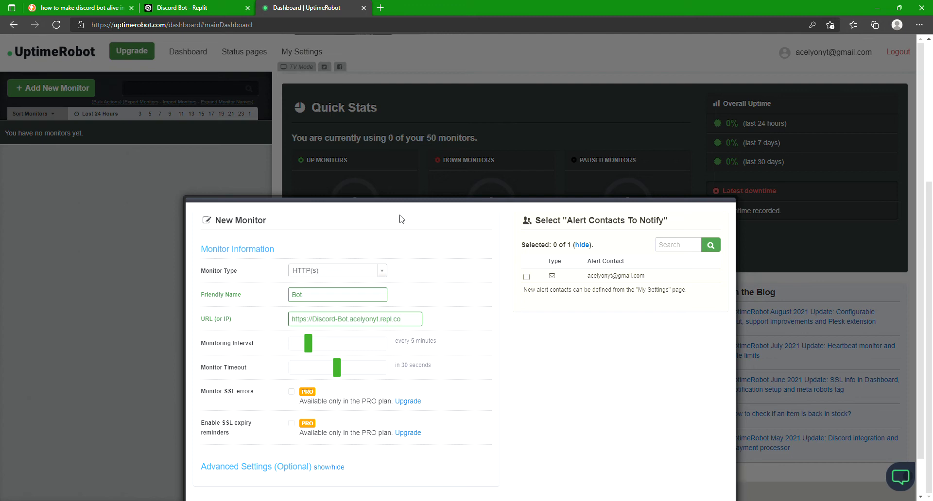
pyautogui.moveTo(476, 127)
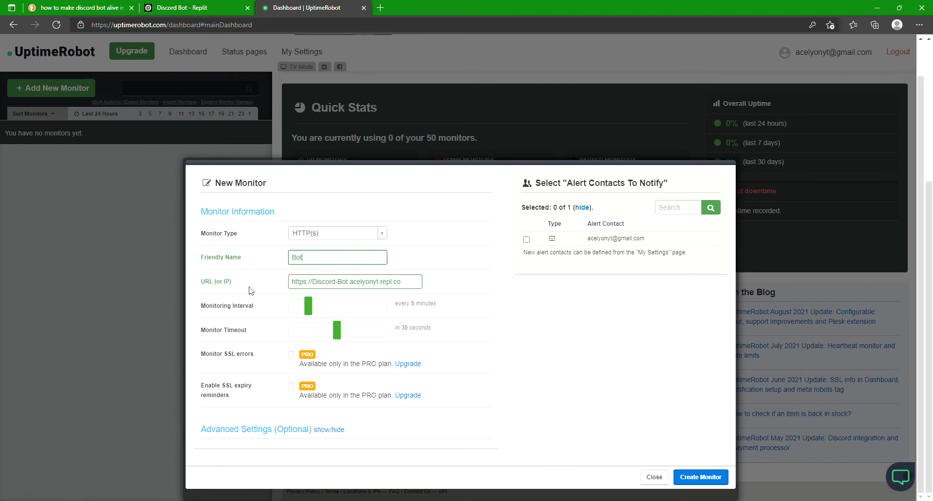
# Leave the Bot monitor form as is and return to the Discord Bot repl.
pyautogui.click(196, 7)
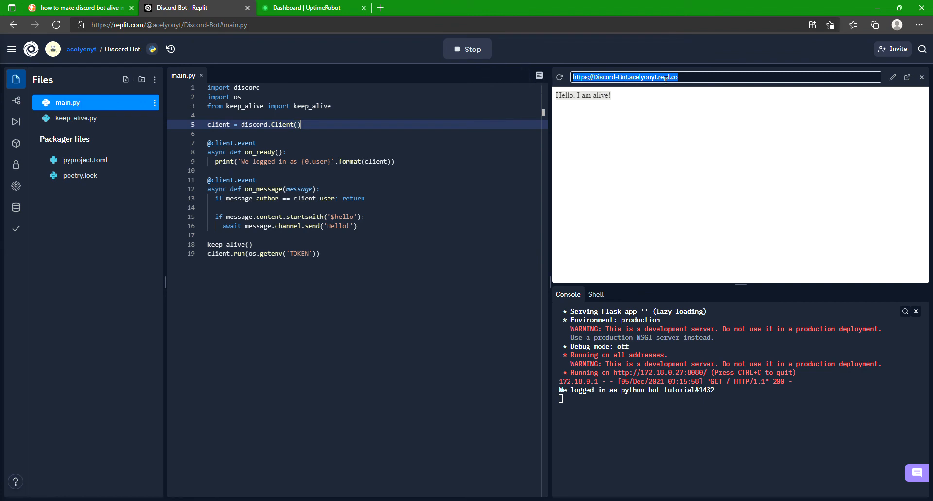
pyautogui.click(314, 8)
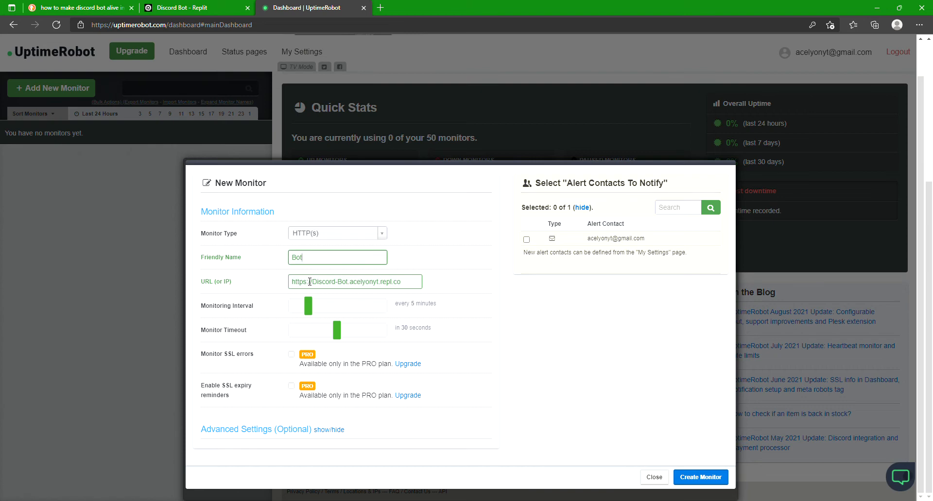
# Check the repl's address in its webview before using it for the Bot monitor.
pyautogui.click(185, 7)
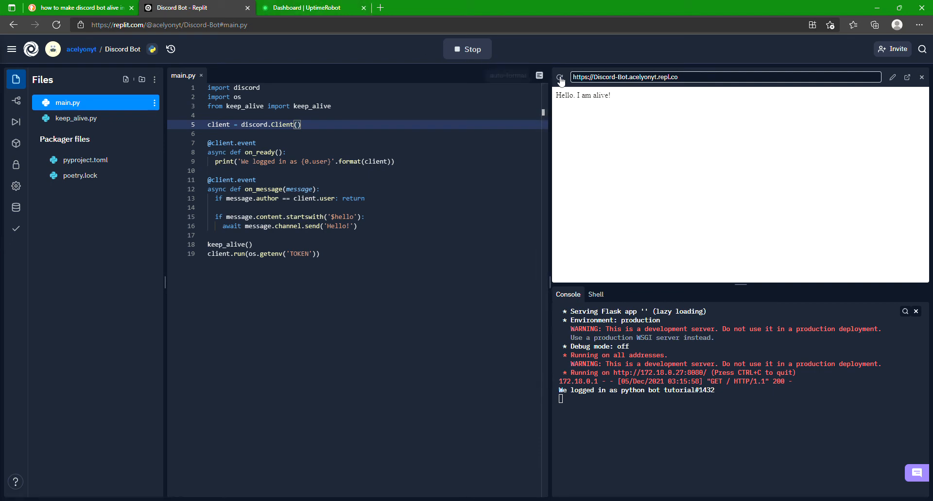
# Return to the unfinished Bot monitor form with 5-minute checks and no alert contact.
pyautogui.click(313, 8)
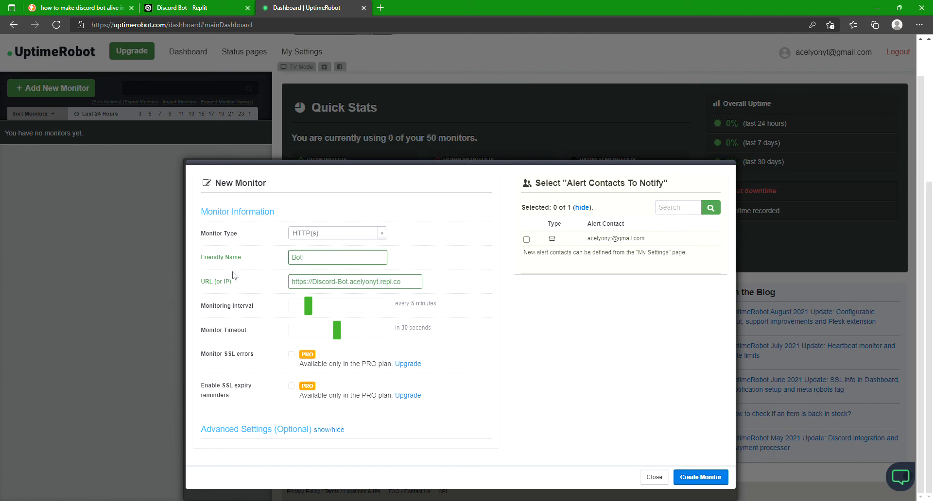
pyautogui.click(196, 8)
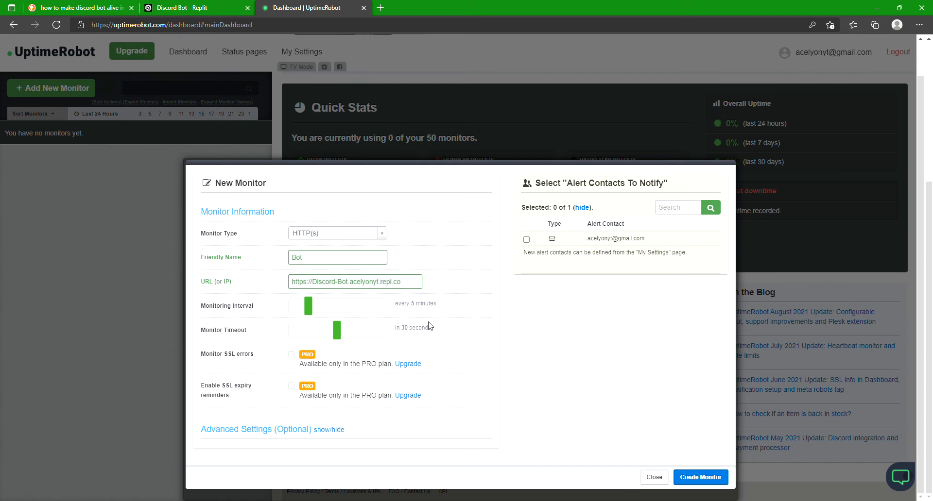
pyautogui.moveTo(350, 353)
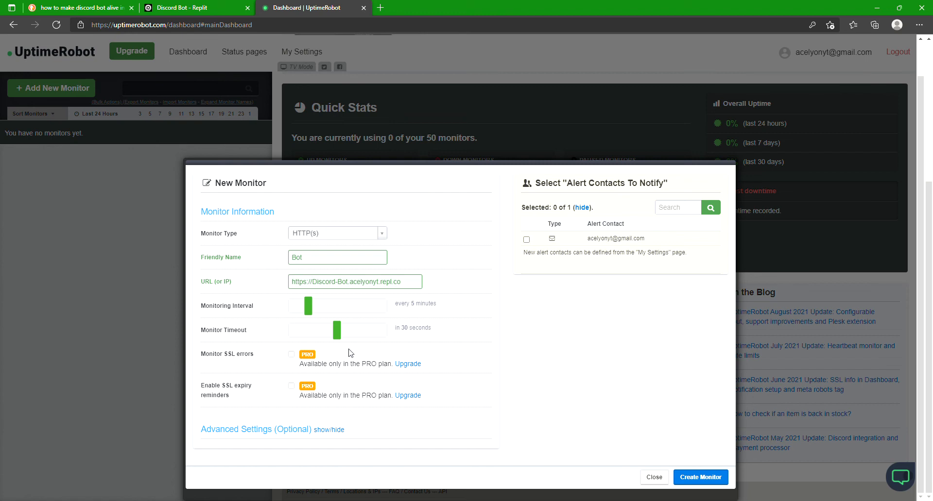
pyautogui.moveTo(409, 313)
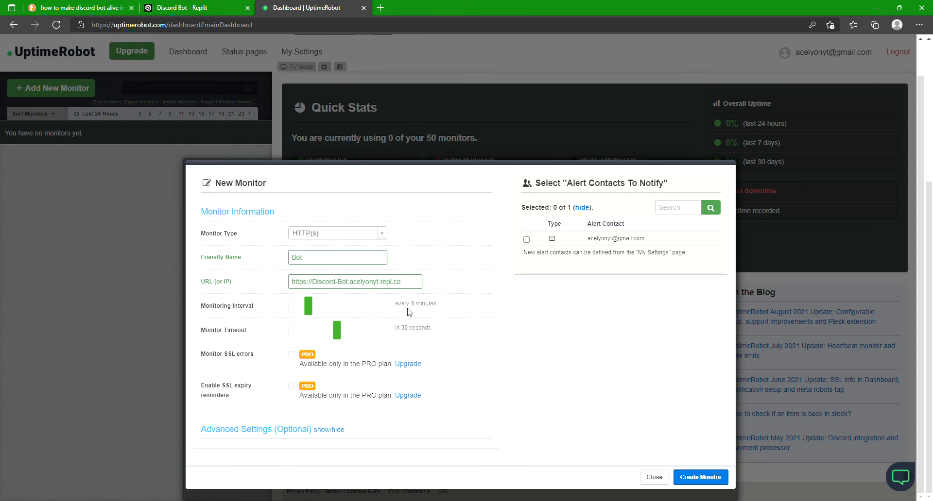
pyautogui.moveTo(407, 394)
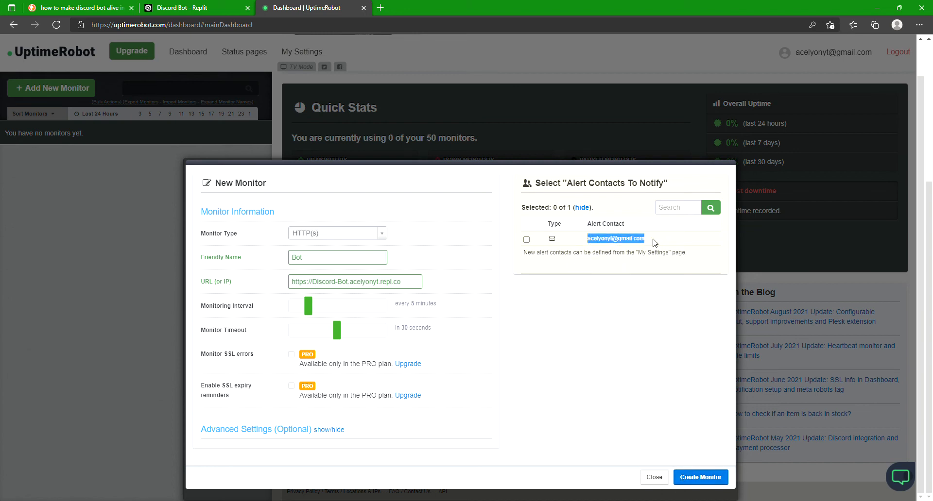
pyautogui.moveTo(706, 470)
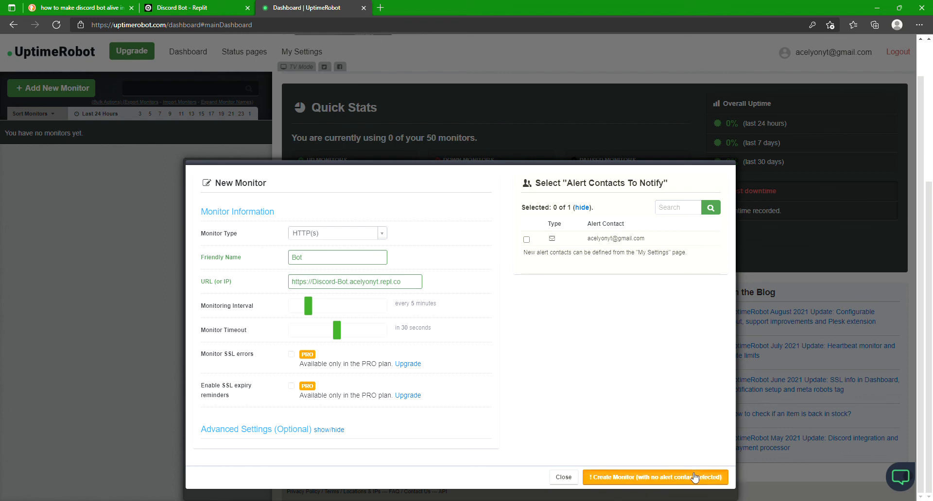
# Create the Bot HTTP monitor without alert contacts, dismiss the confirmation, and return to the repl.
pyautogui.click(654, 477)
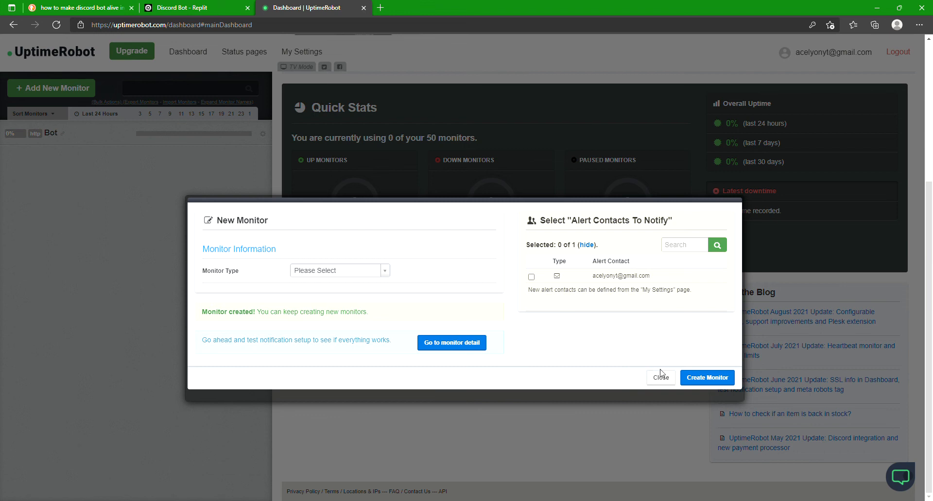
pyautogui.click(661, 377)
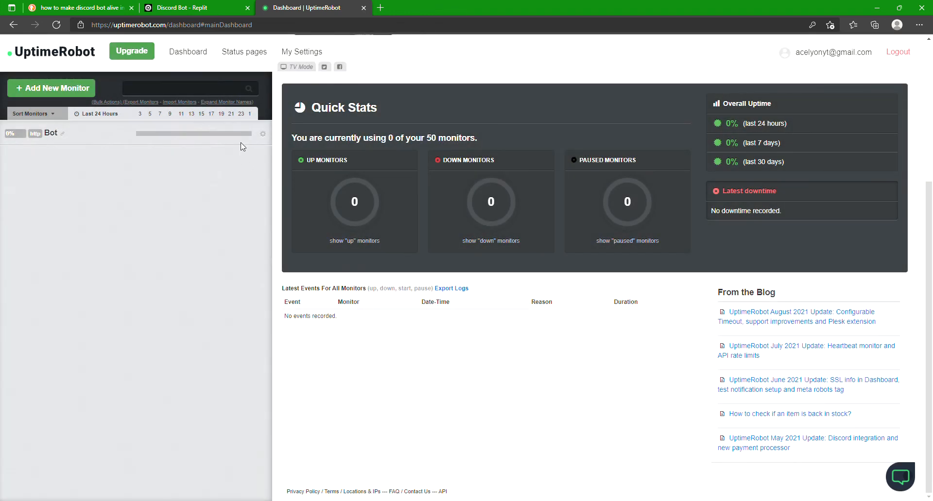
pyautogui.moveTo(449, 213)
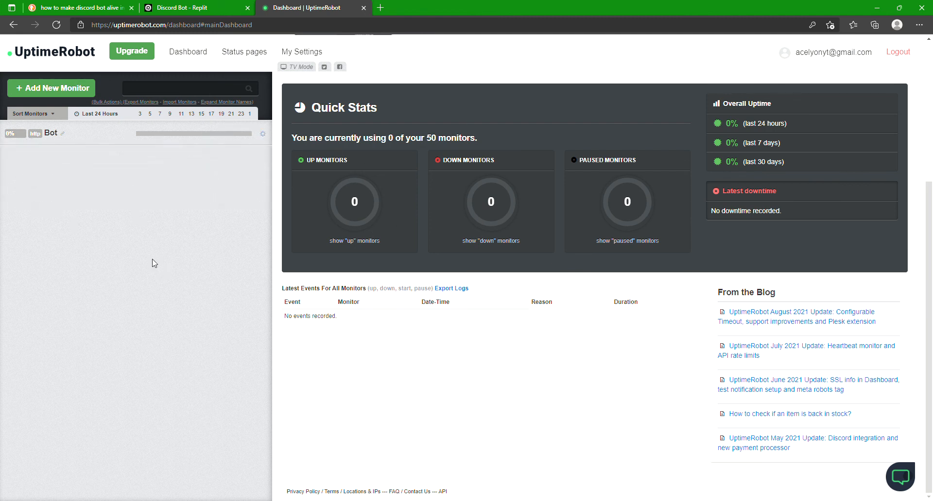
pyautogui.click(196, 8)
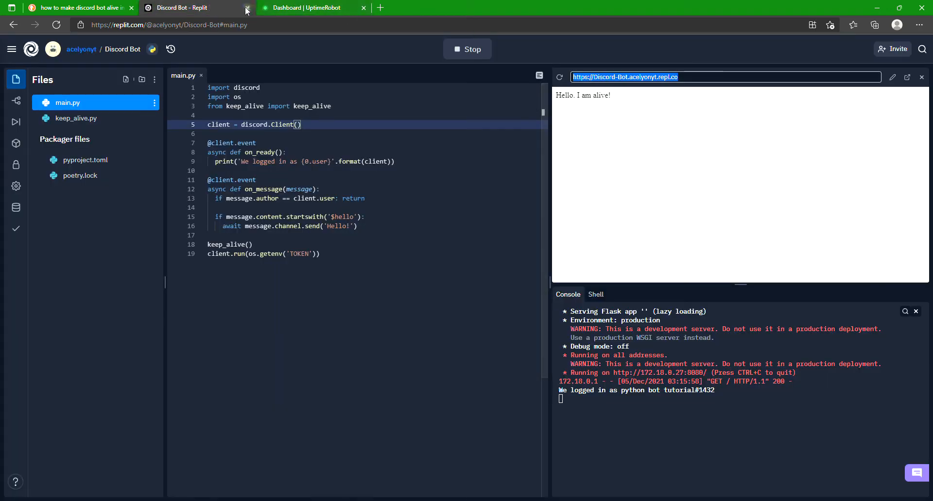
# Close the repl's browser tab and reopen the Discord Bot repl in a fresh tab.
pyautogui.click(245, 8)
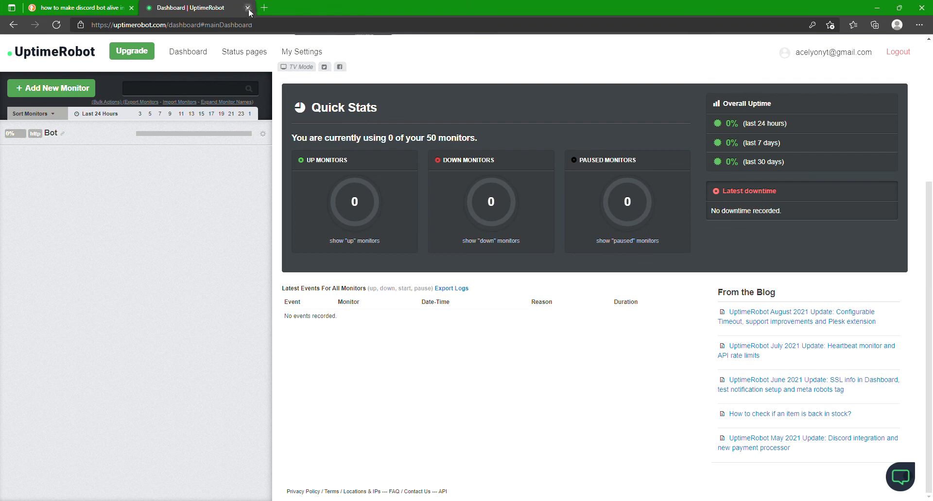
pyautogui.click(263, 8)
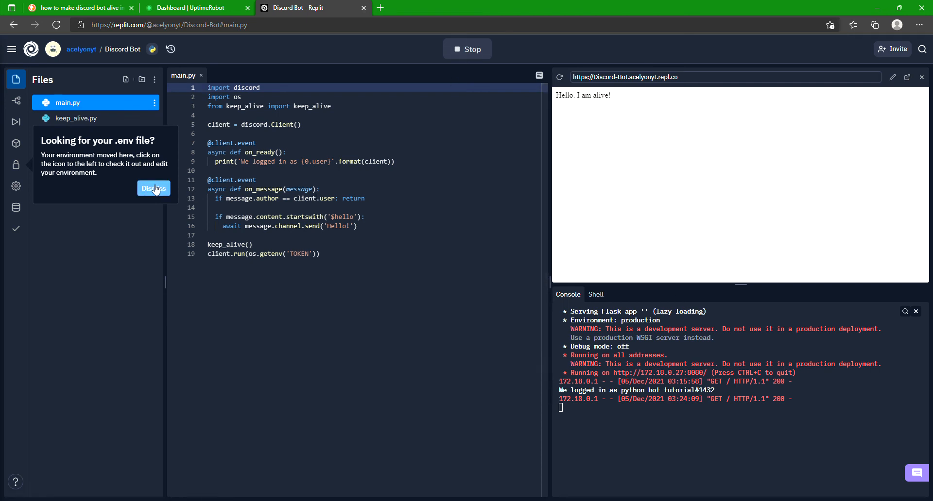
# Dismiss the .env file notice and return to the UptimeRobot dashboard.
pyautogui.click(154, 188)
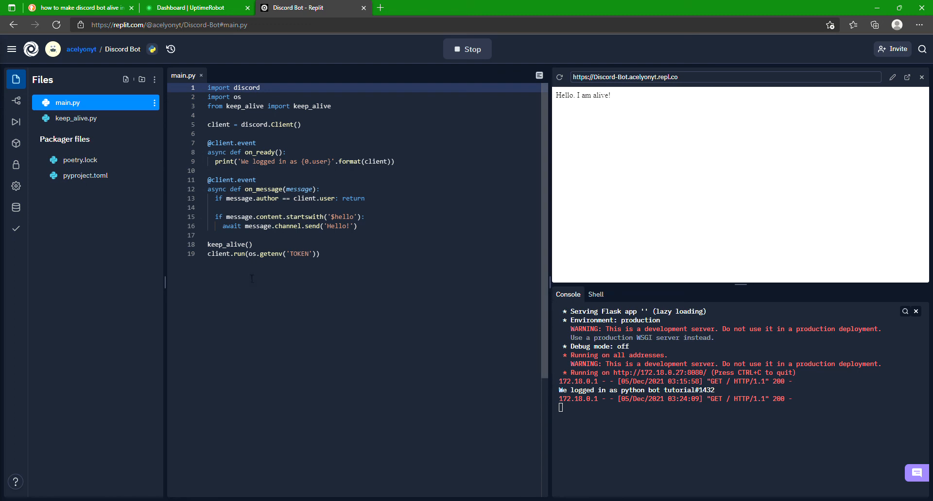
pyautogui.moveTo(707, 165)
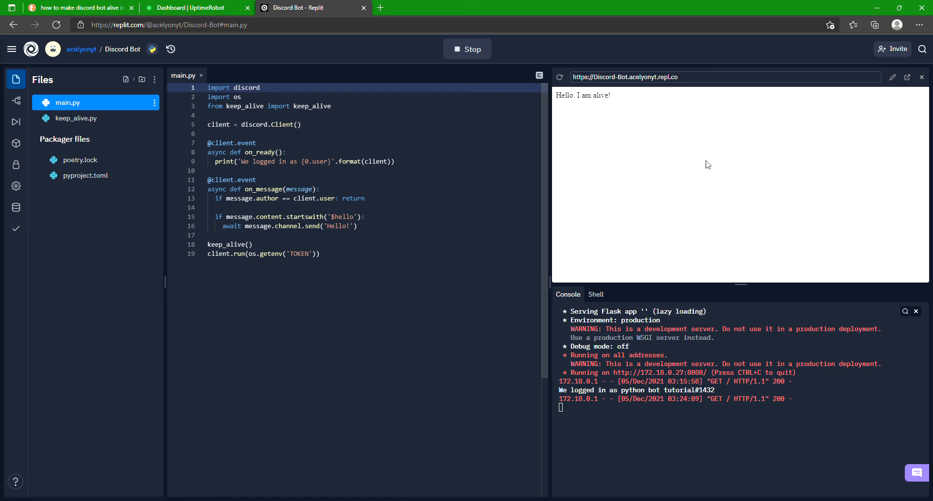
pyautogui.moveTo(679, 191)
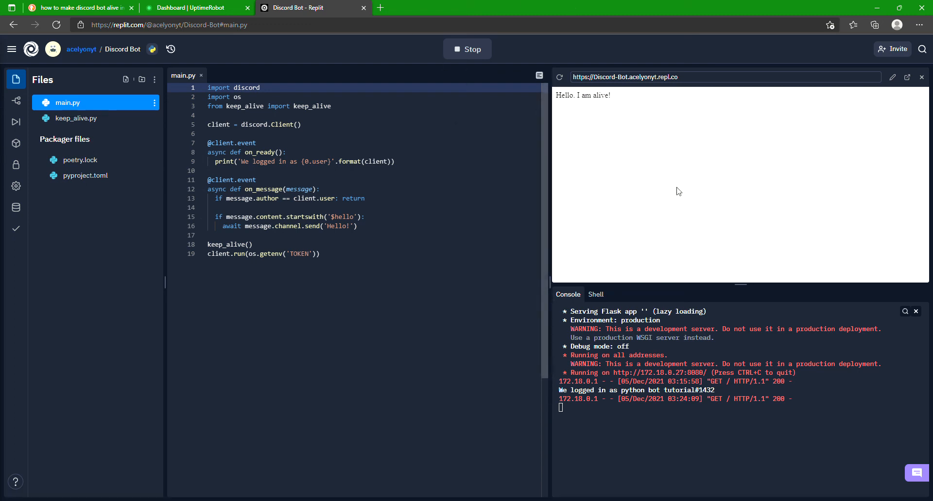
pyautogui.click(196, 8)
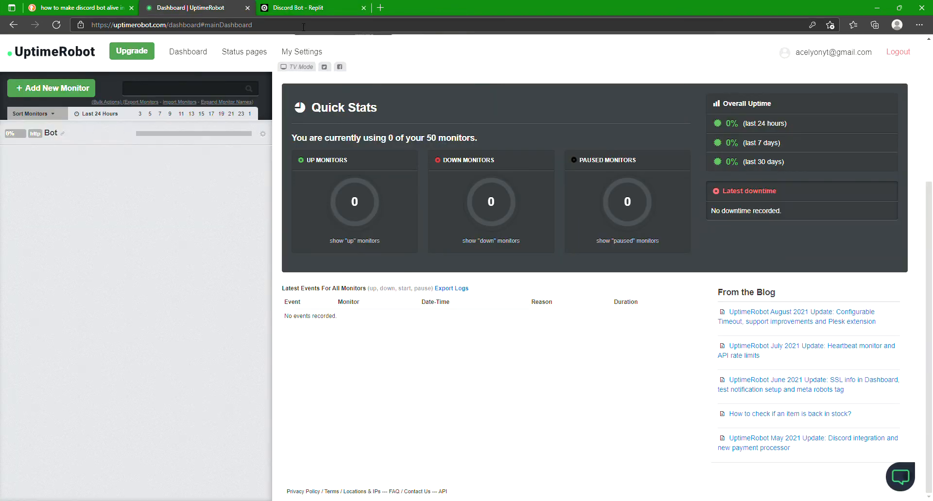
# Close the Discord Bot repl tab, leaving the dashboard with the Bot monitor listed.
pyautogui.click(364, 8)
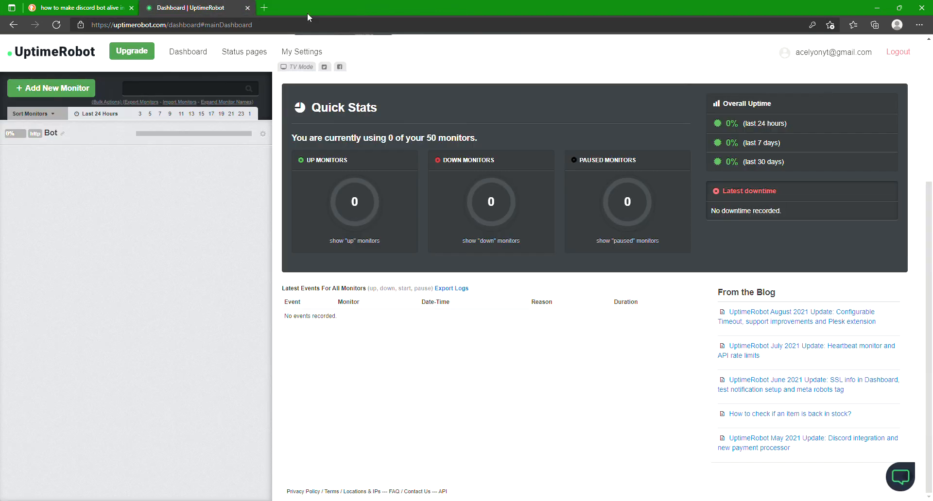
pyautogui.moveTo(596, 495)
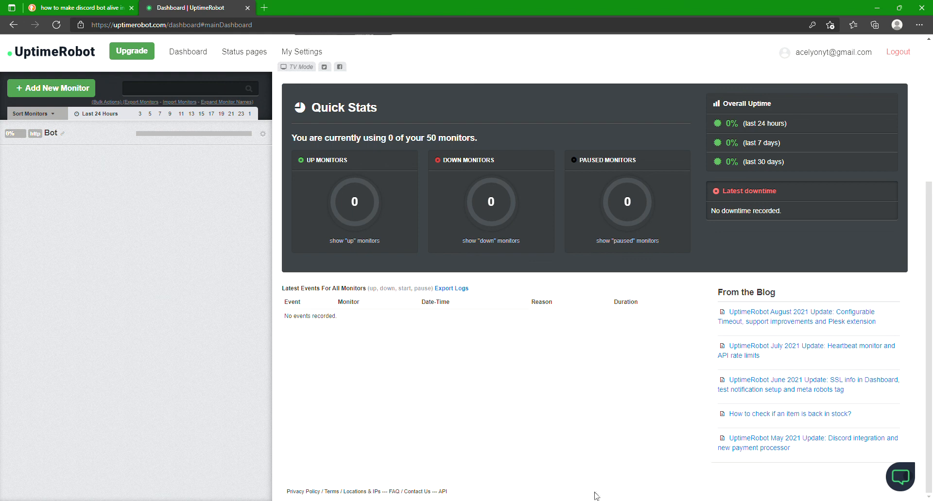
pyautogui.moveTo(908, 193)
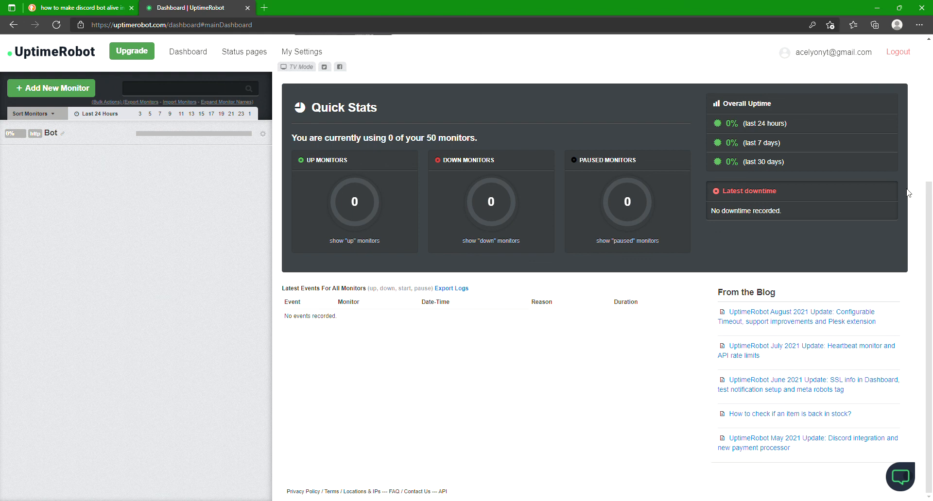
pyautogui.moveTo(590, 296)
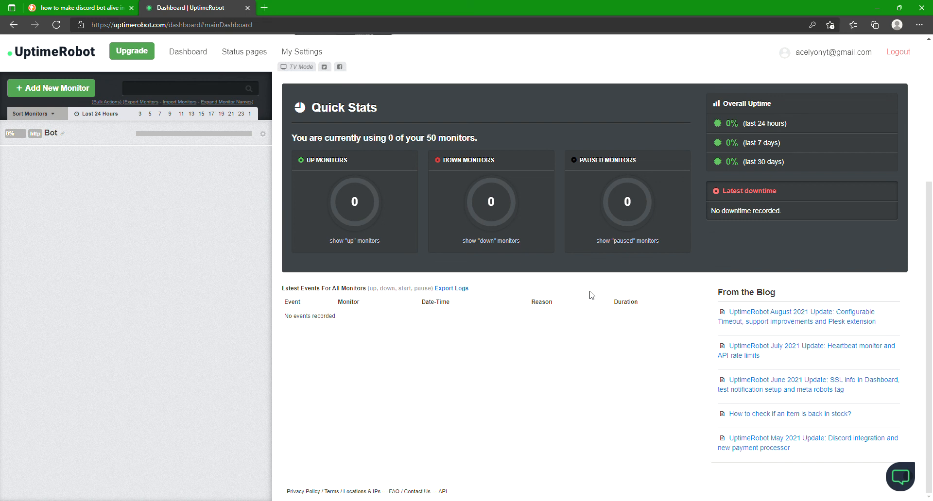
pyautogui.moveTo(518, 488)
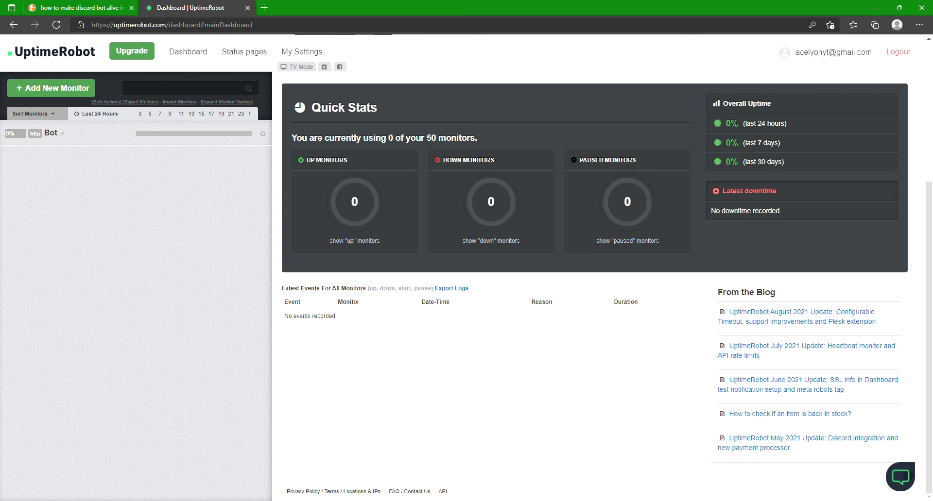
pyautogui.moveTo(306, 194)
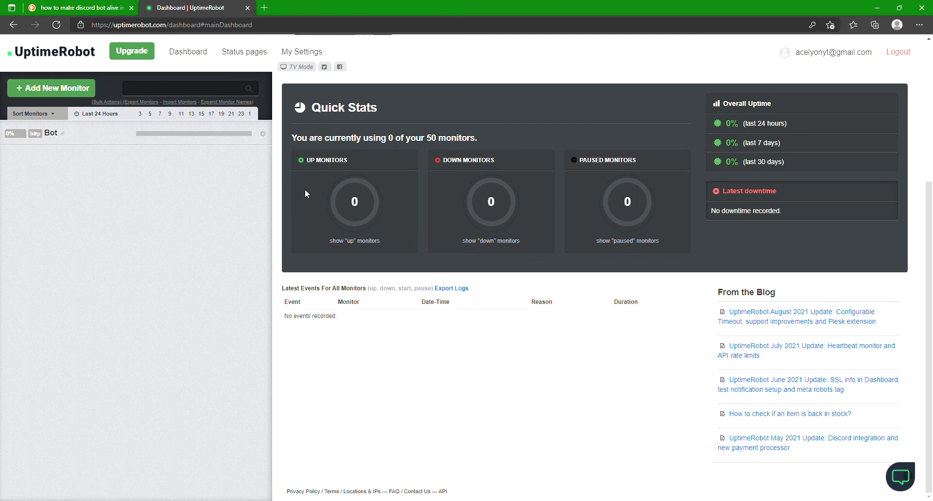
pyautogui.moveTo(191, 132)
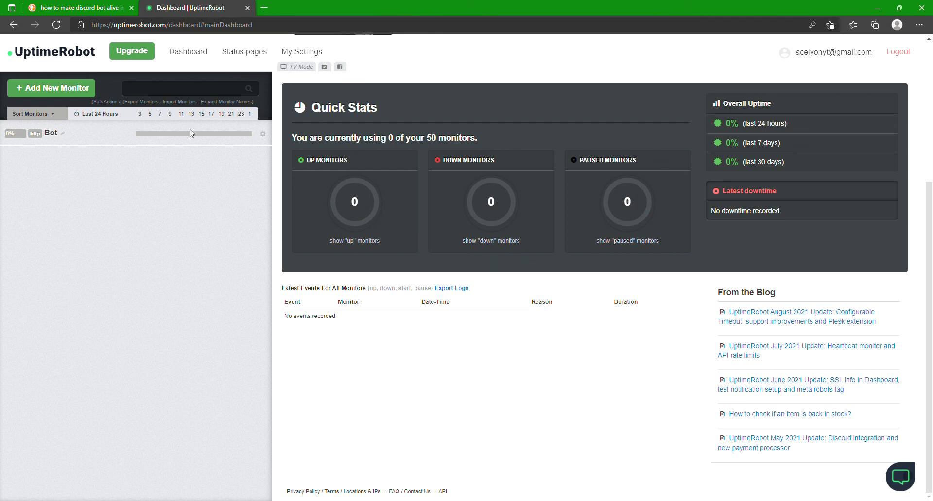
pyautogui.moveTo(867, 34)
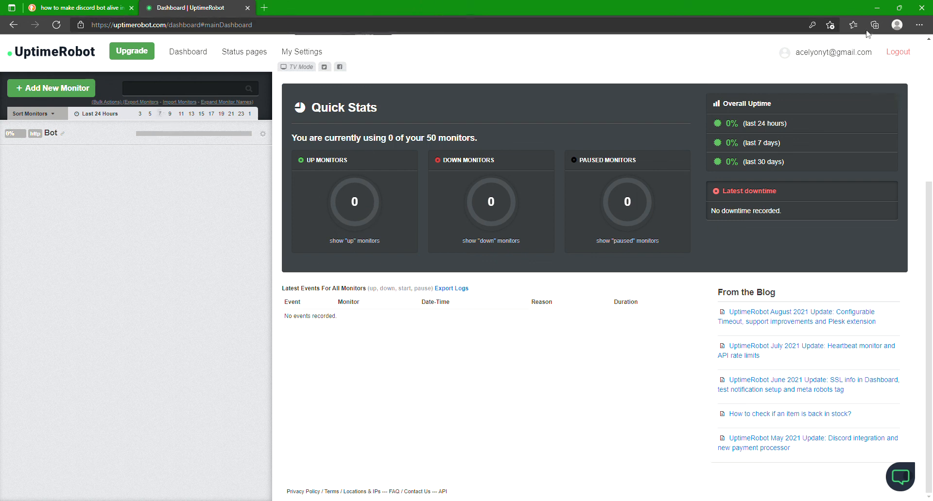